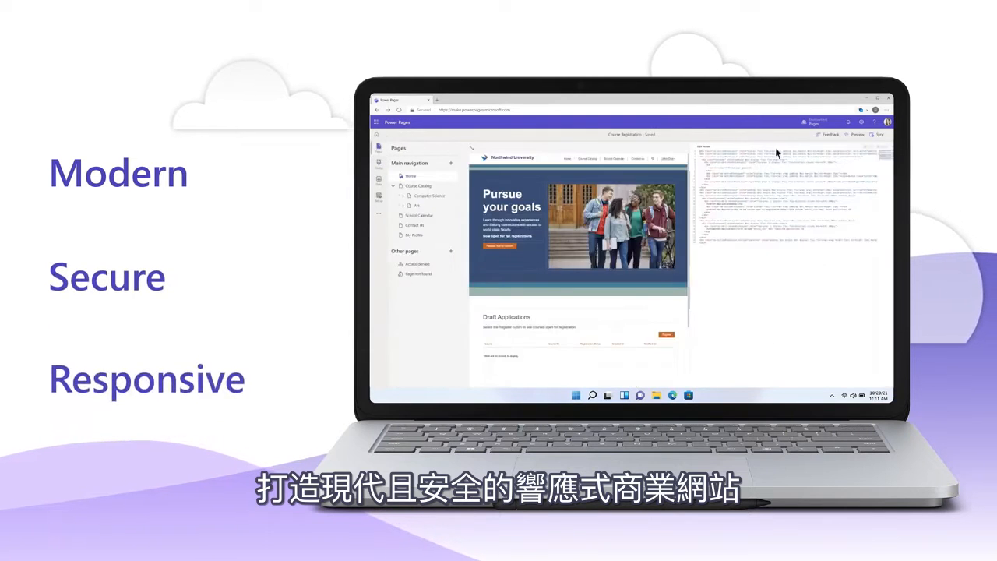
- Close the code view and show the Preview options with the phone QR code
{"action": "left_click", "coordinate": [856, 134]}
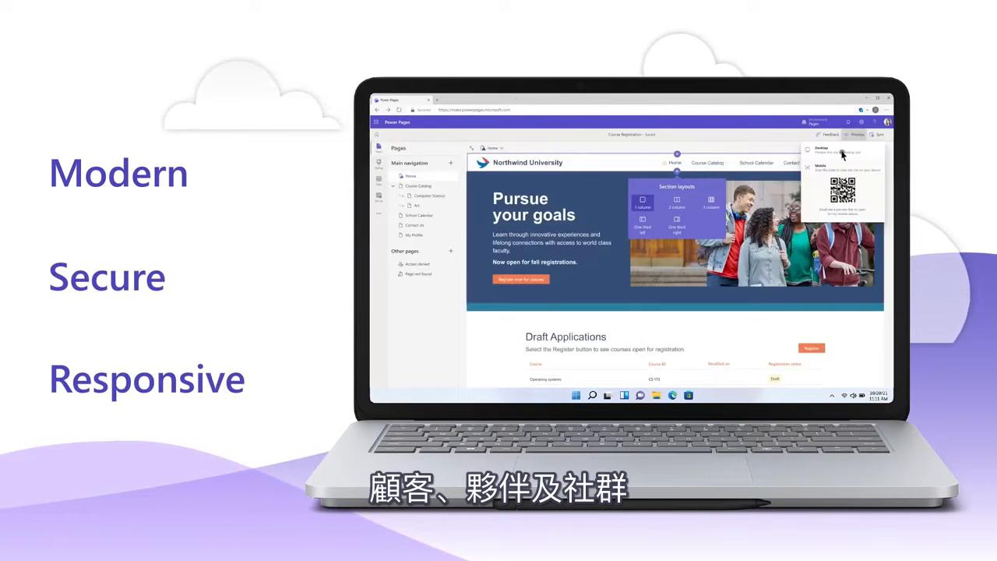
{"action": "left_click", "coordinate": [855, 134]}
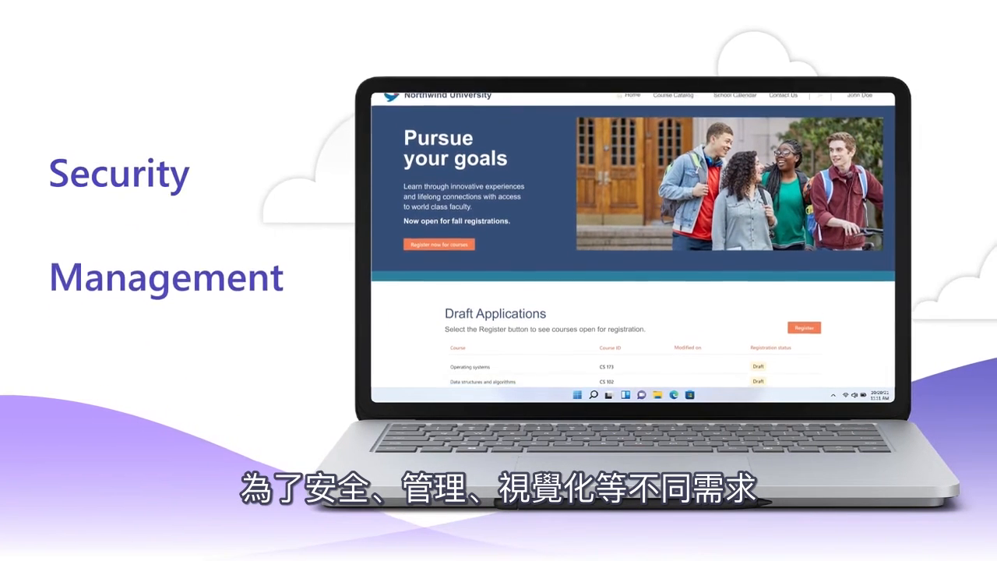
- Scroll the live site past Draft Applications to the Submitted Applications table
{"action": "scroll", "scroll_direction": "down", "scroll_amount": 3}
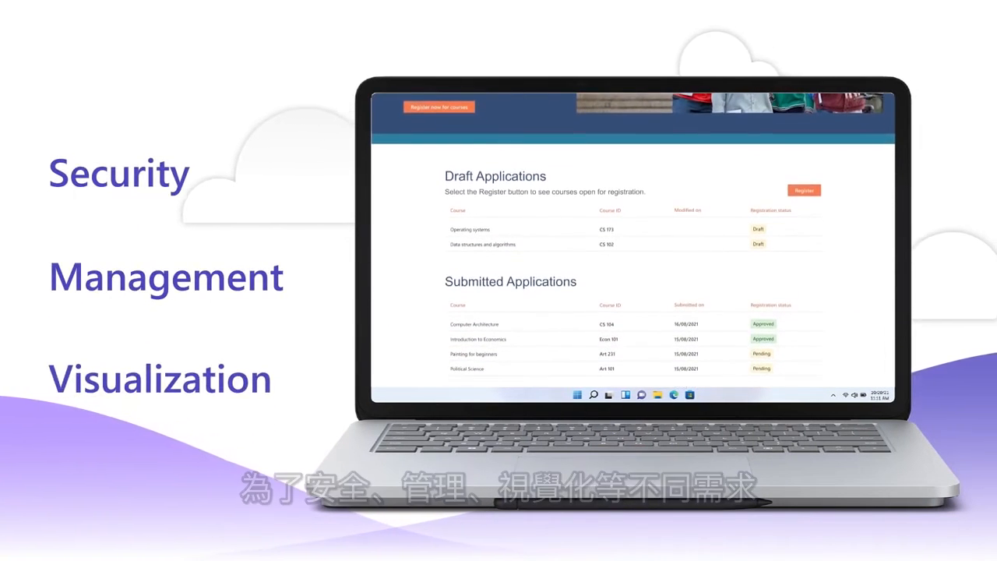